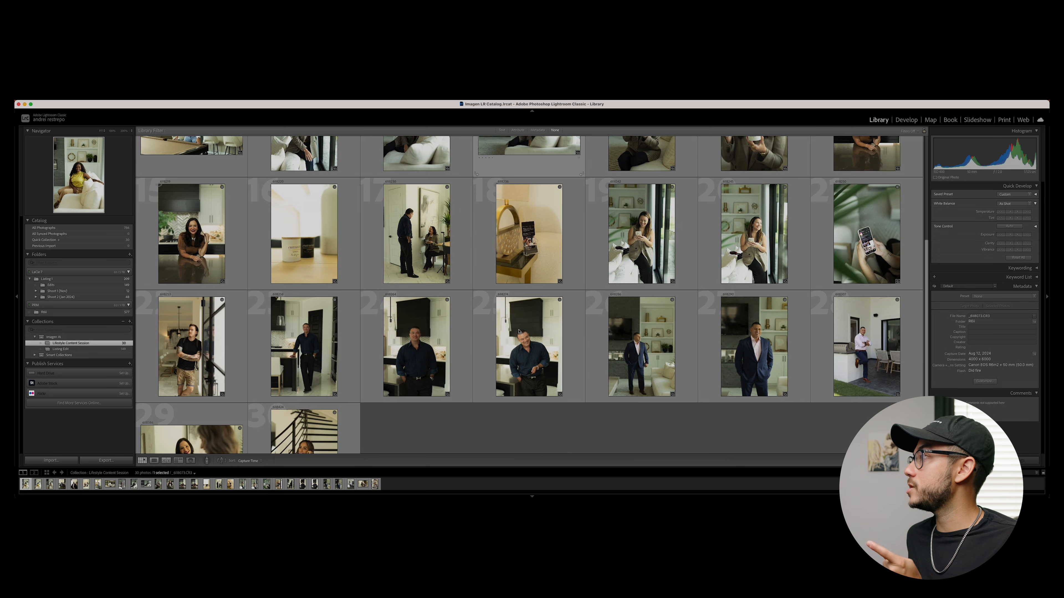
Step: Look over the Lifestyle Content Session photos in the Library grid
scroll(up, 3)
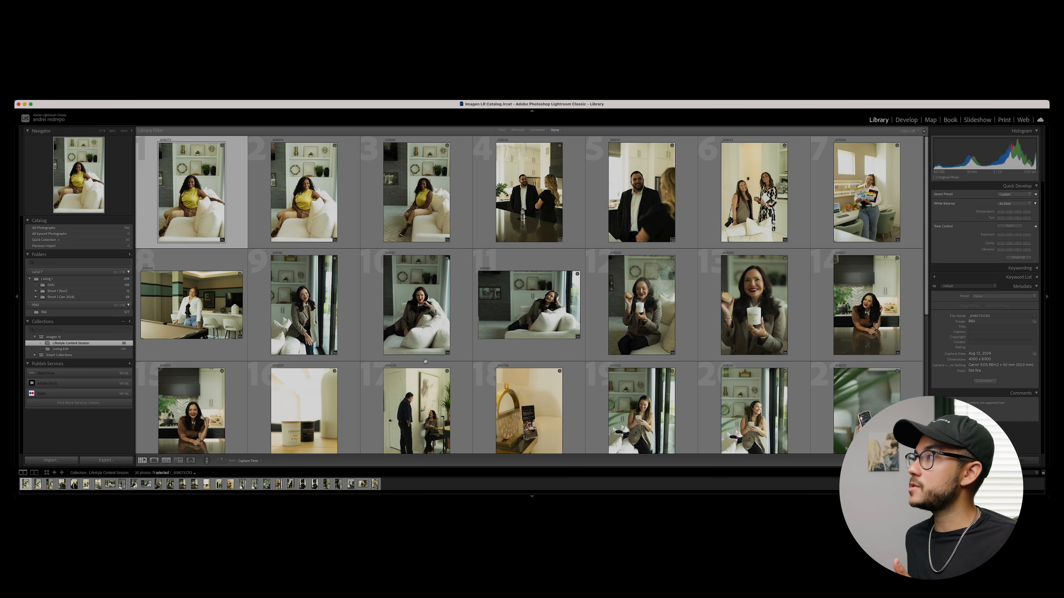
scroll(down, 3)
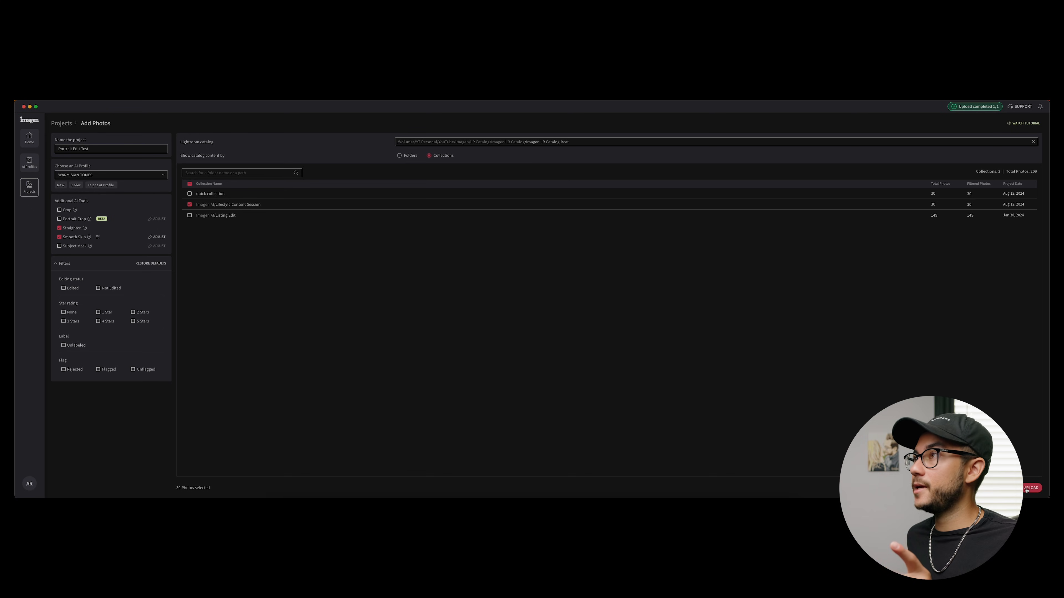
Step: Upload the checked 30-photo collection to Imagen as the Portrait Edit Test project
click(1030, 487)
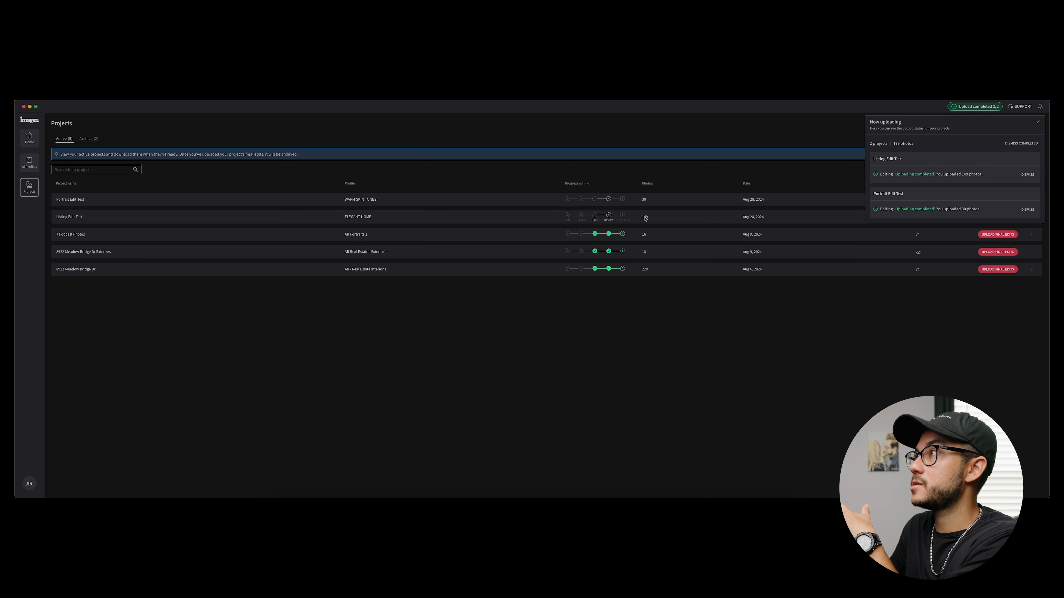
Step: Dismiss the Now uploading panel so Portrait Edit Test shows Download to Review
click(1038, 122)
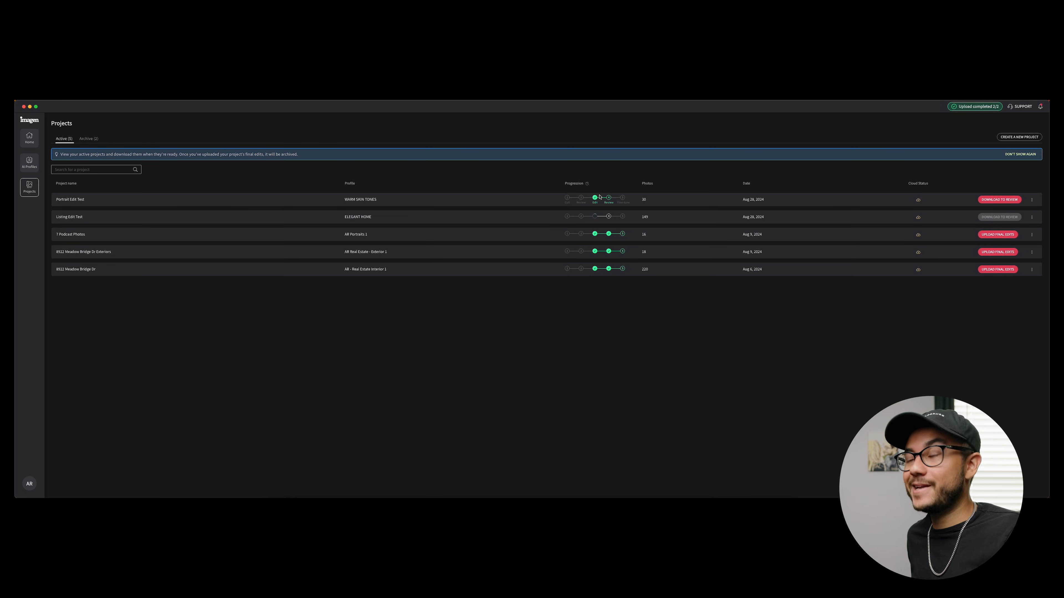
mouse_move(641, 202)
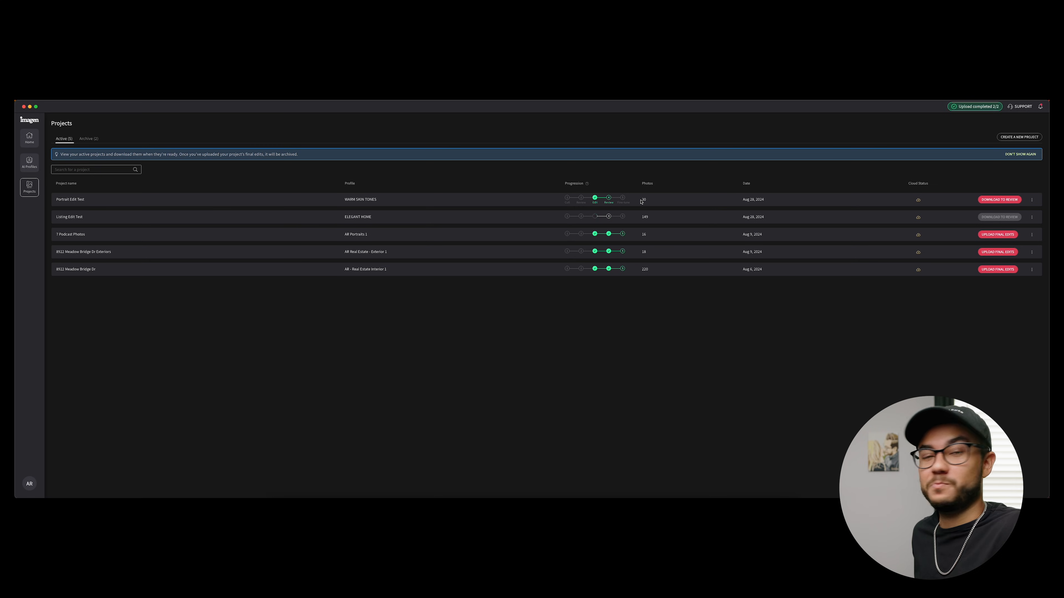
mouse_move(756, 204)
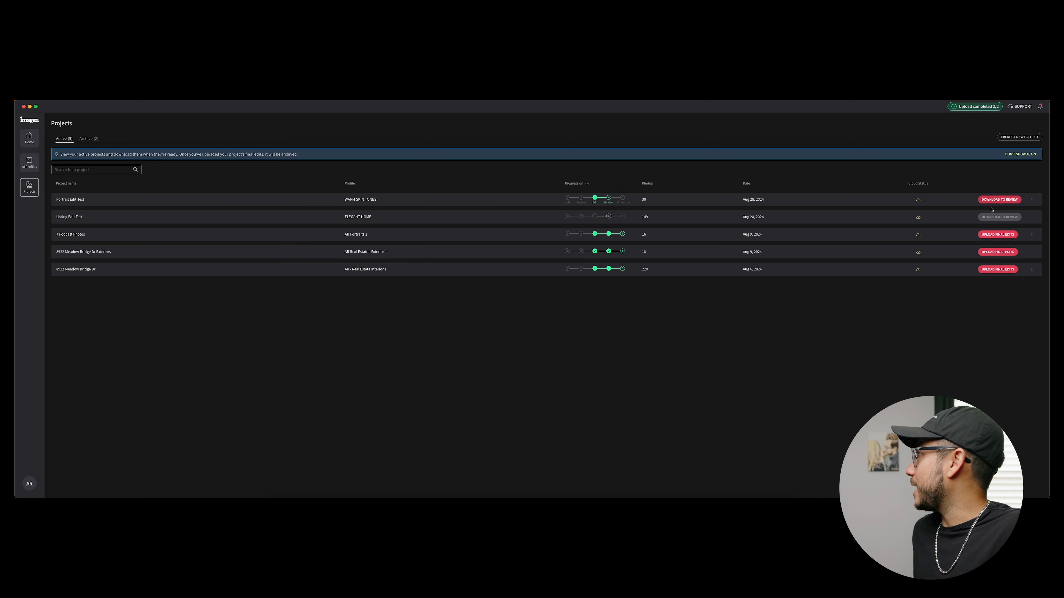
Step: Download Portrait Edit Test's 30 edits into the Lightroom catalog, accepting the overwrite, and open the catalog
click(998, 199)
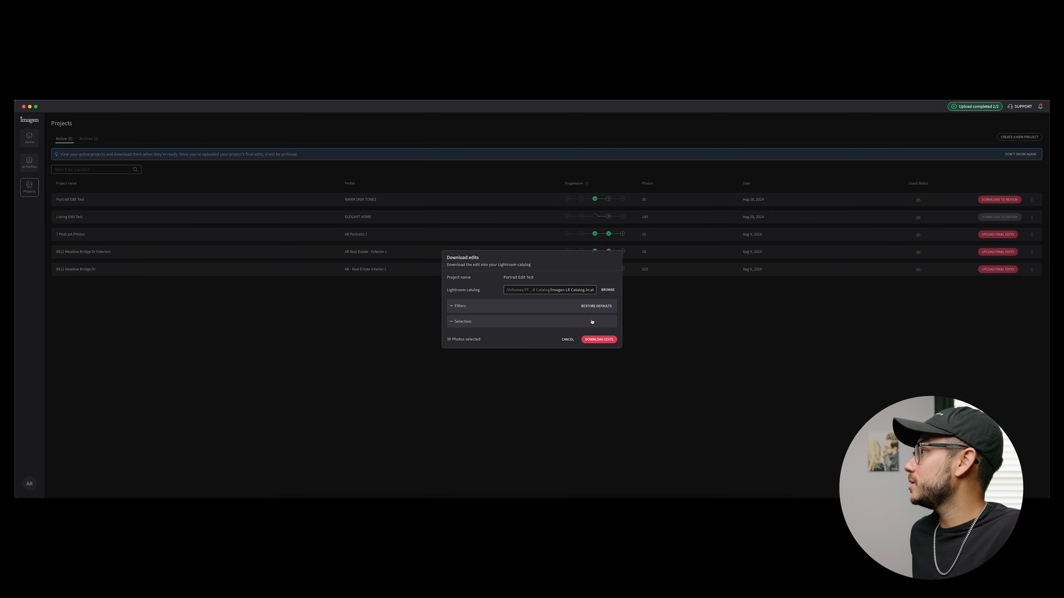
click(599, 339)
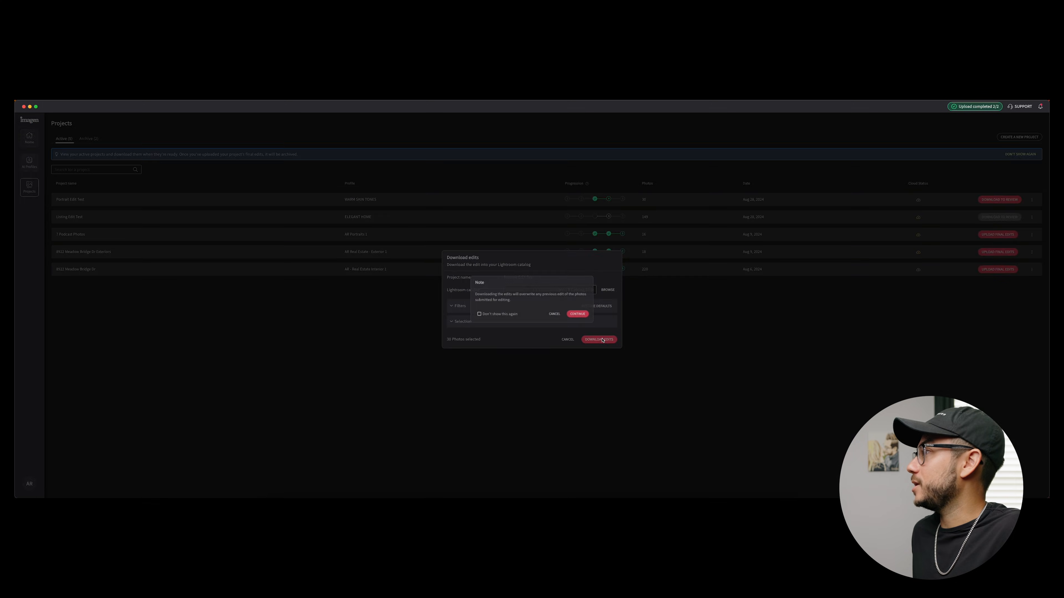
click(577, 314)
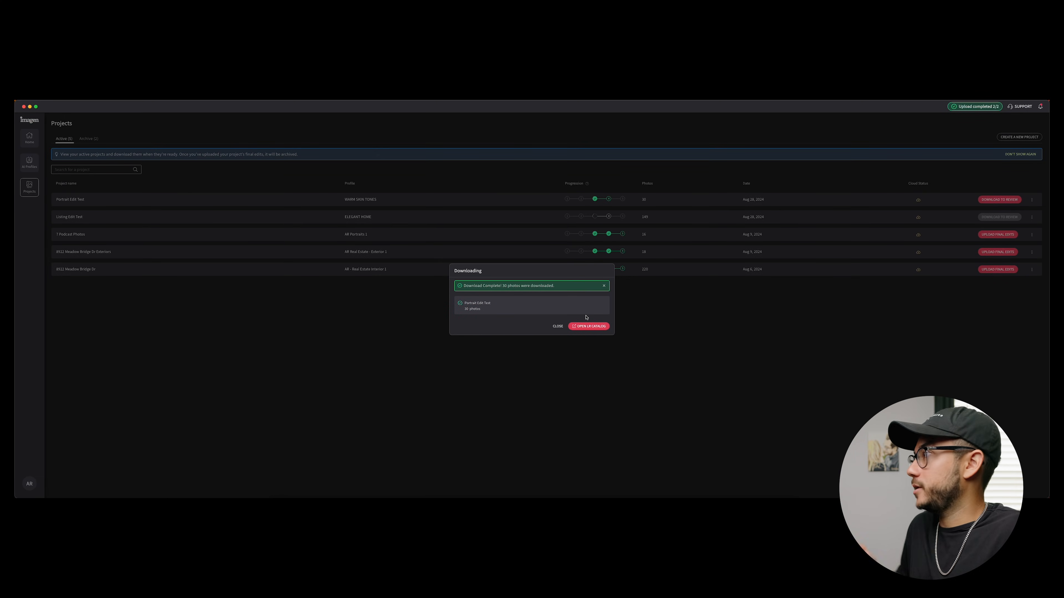
click(557, 326)
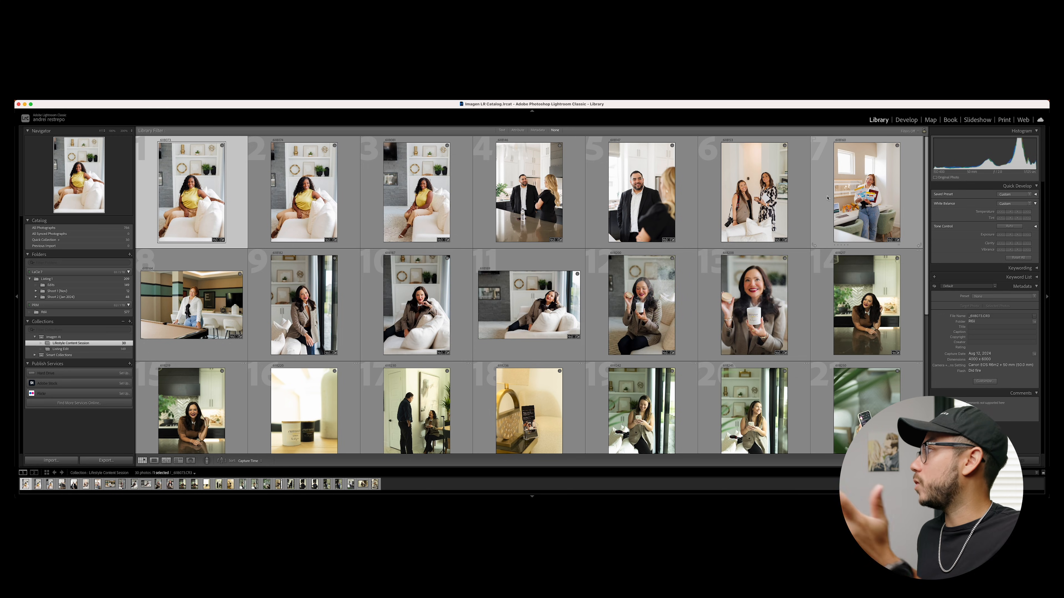
Step: Open the first edited portrait, the woman in yellow, in the Develop module
scroll(down, 3)
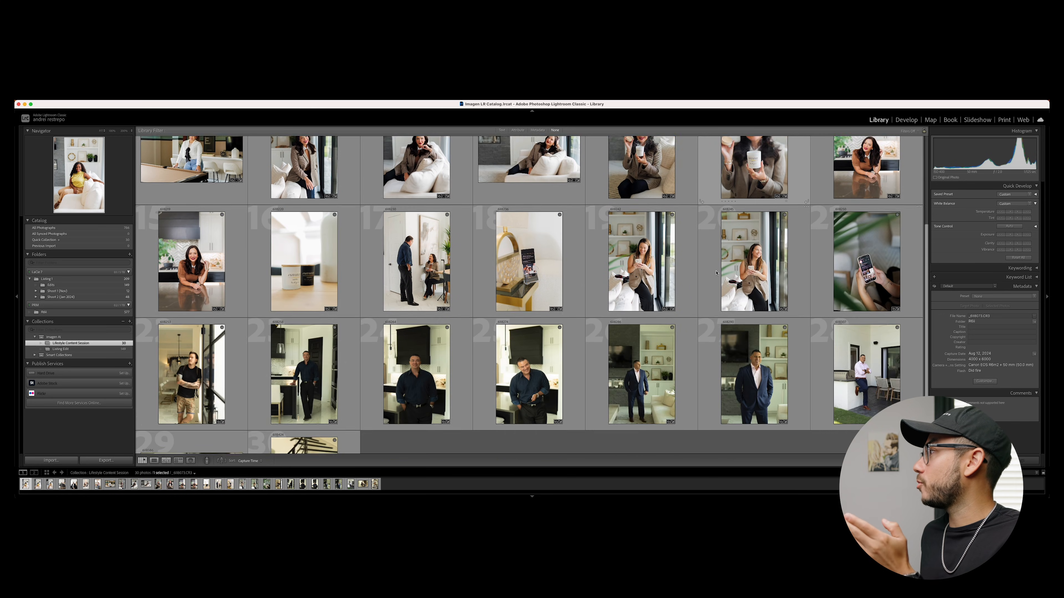
scroll(down, 3)
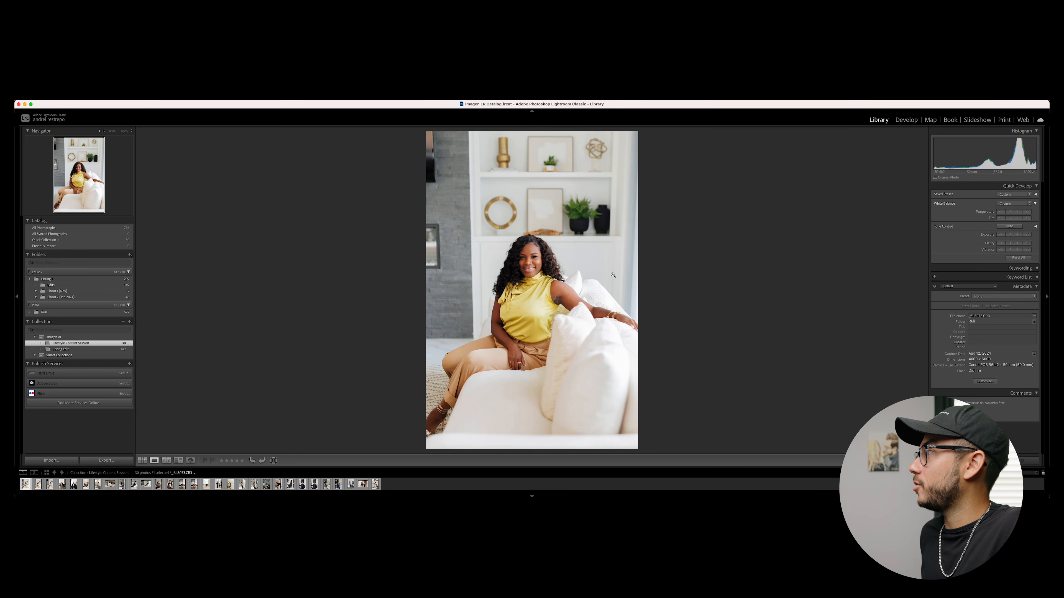
mouse_move(613, 275)
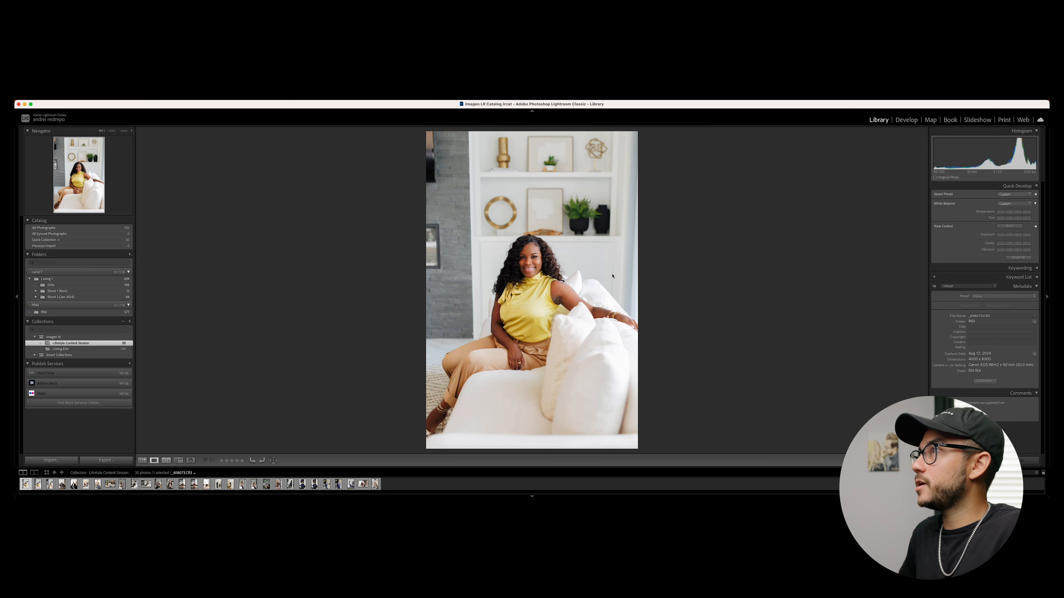
click(905, 120)
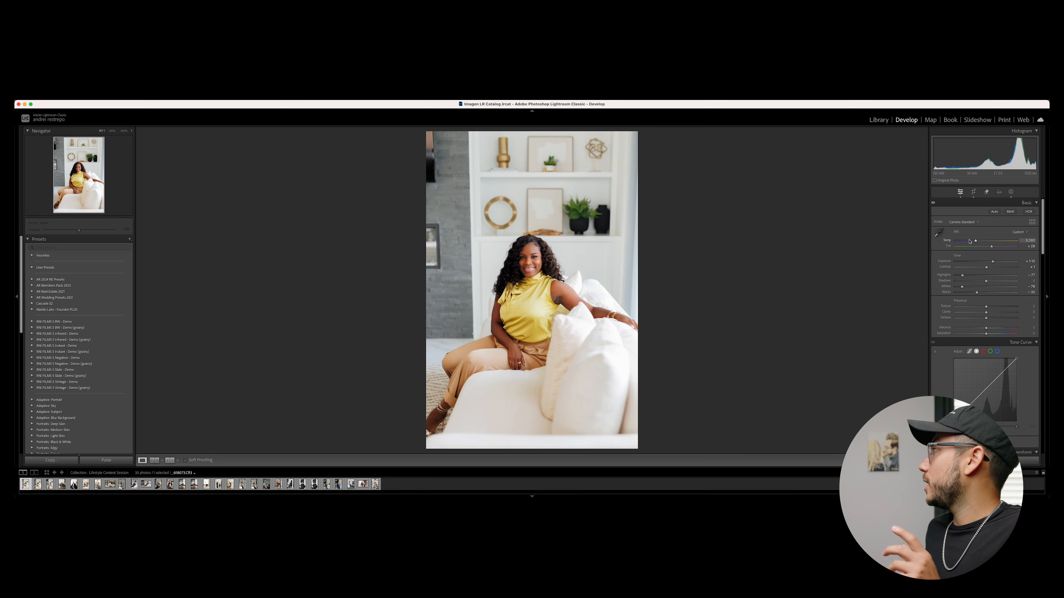
Step: Switch the portrait's white balance from Imagen's custom setting back to As Shot
click(1018, 232)
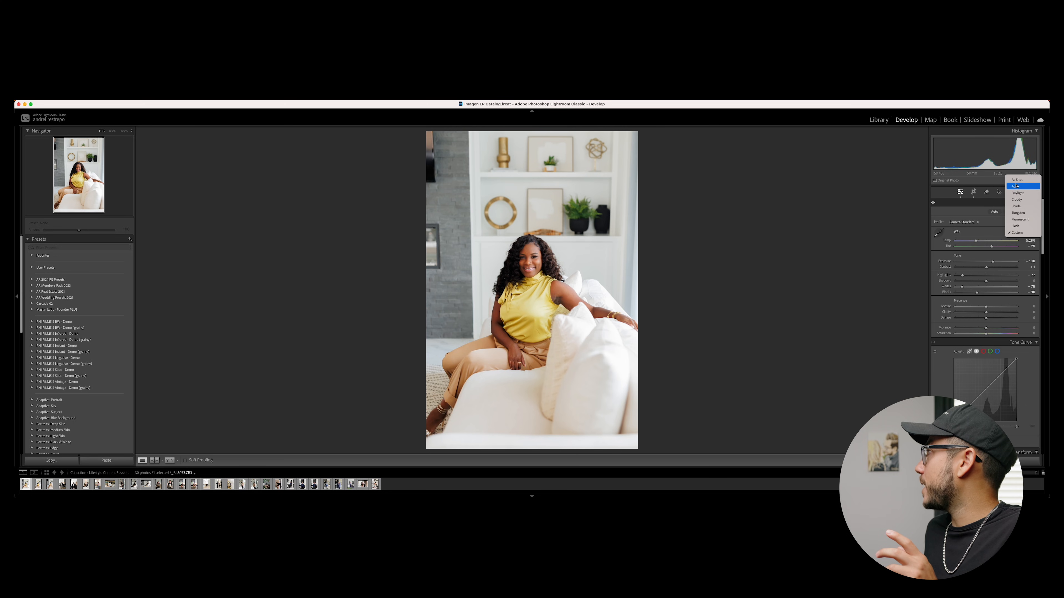
click(1021, 179)
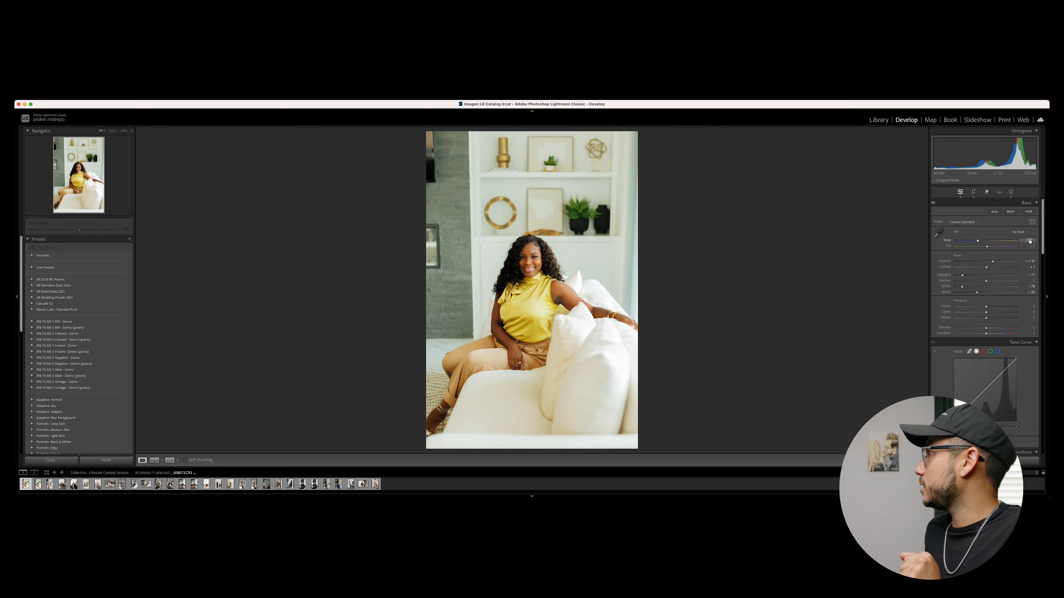